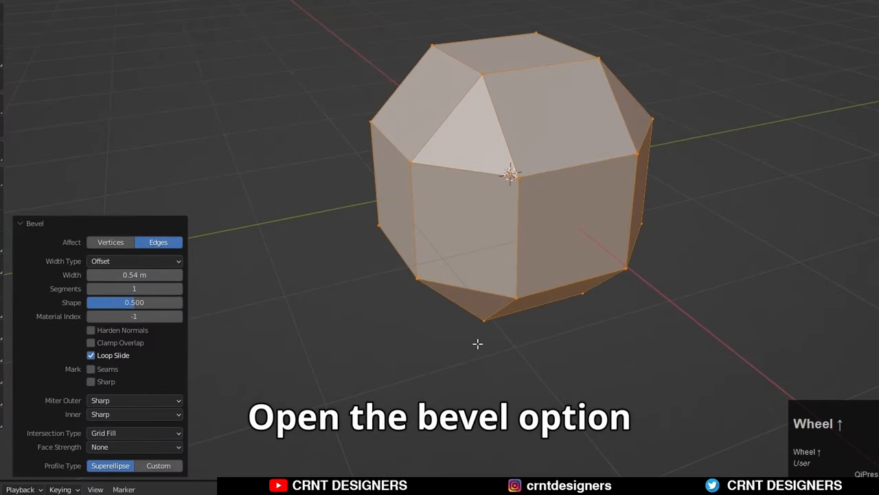
- Bevel the cube with width 0.5 m, 2 segments, Arc inner miter, Cutoff intersection and Custom profile
{"action": "left_click", "coordinate": [134, 274]}
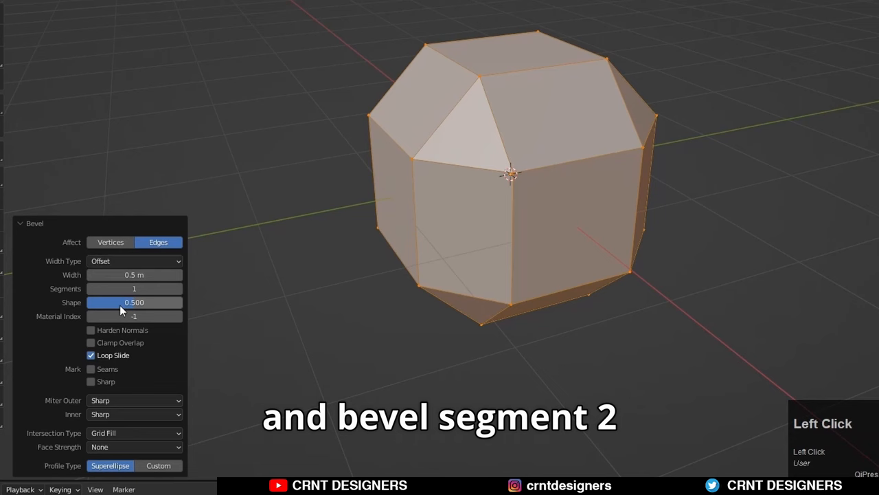
{"action": "left_click", "coordinate": [134, 288]}
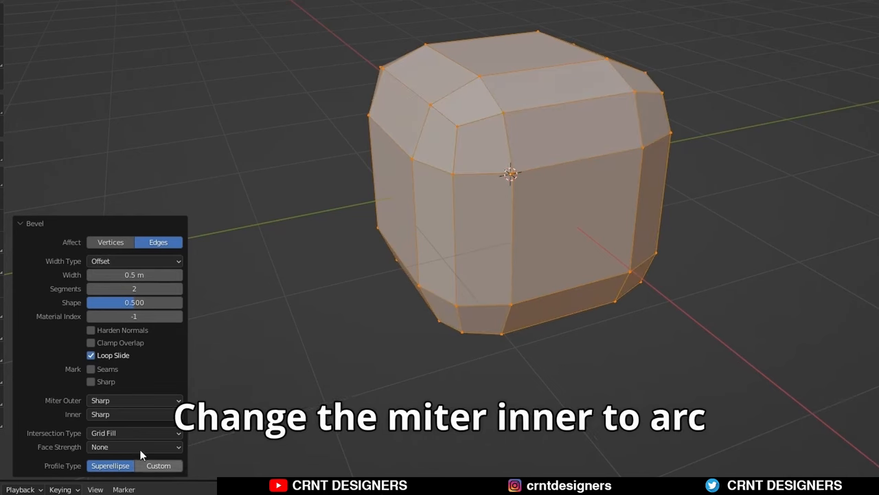
{"action": "left_click", "coordinate": [134, 413]}
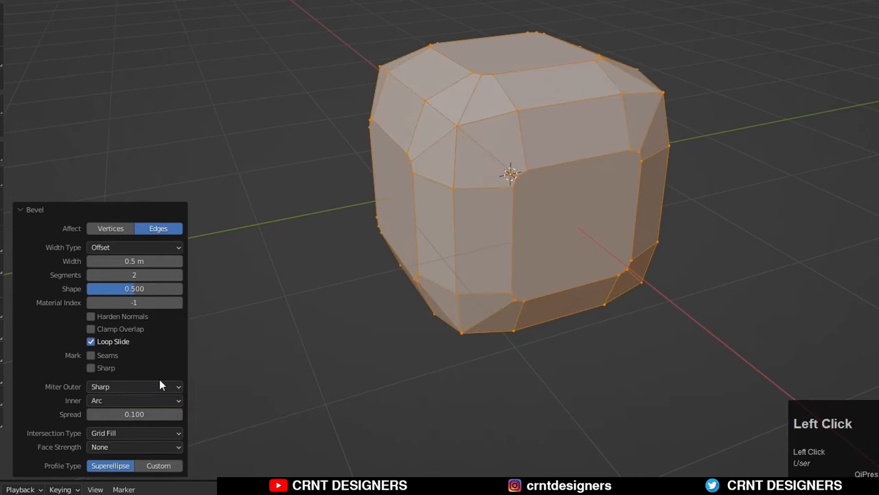
{"action": "left_click", "coordinate": [134, 432]}
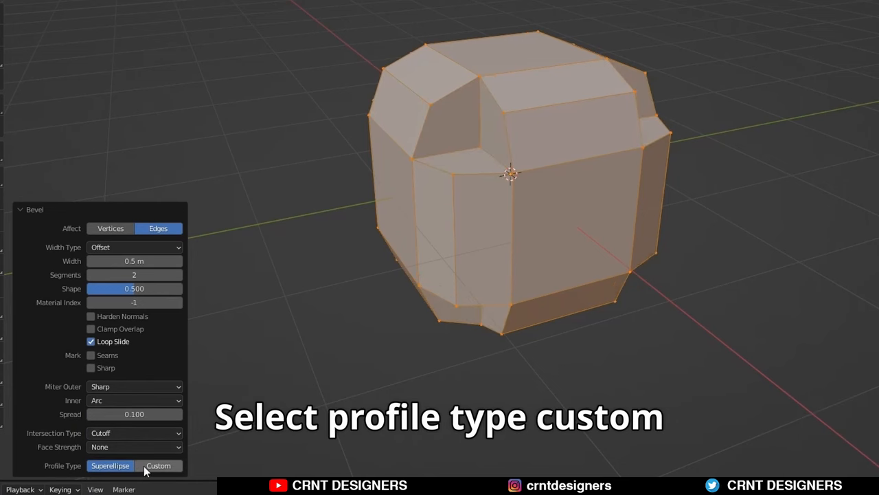
{"action": "left_click", "coordinate": [158, 465]}
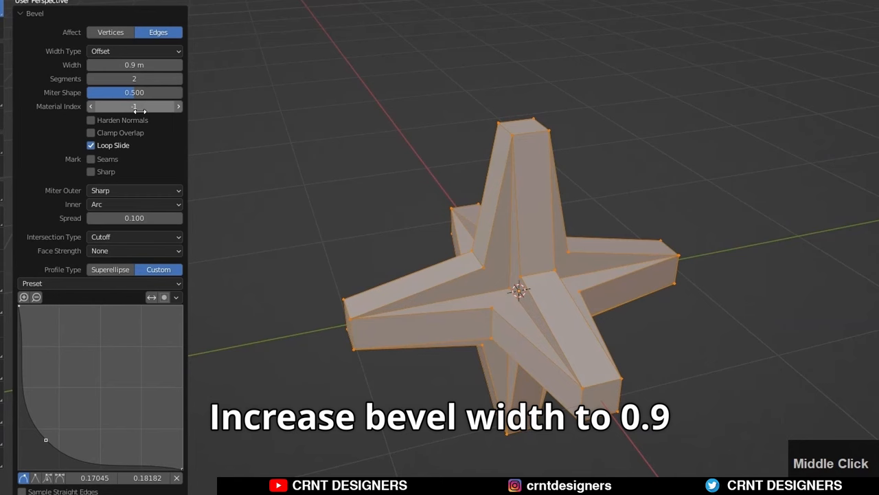
- Raise the bevel to 0.9 m width and 4 segments, and drag the custom profile point
{"action": "left_click", "coordinate": [134, 78]}
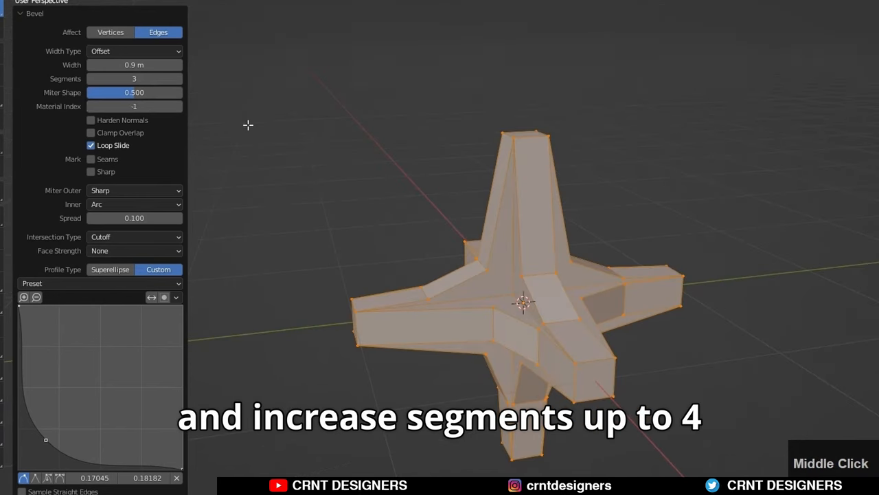
{"action": "left_click", "coordinate": [134, 78]}
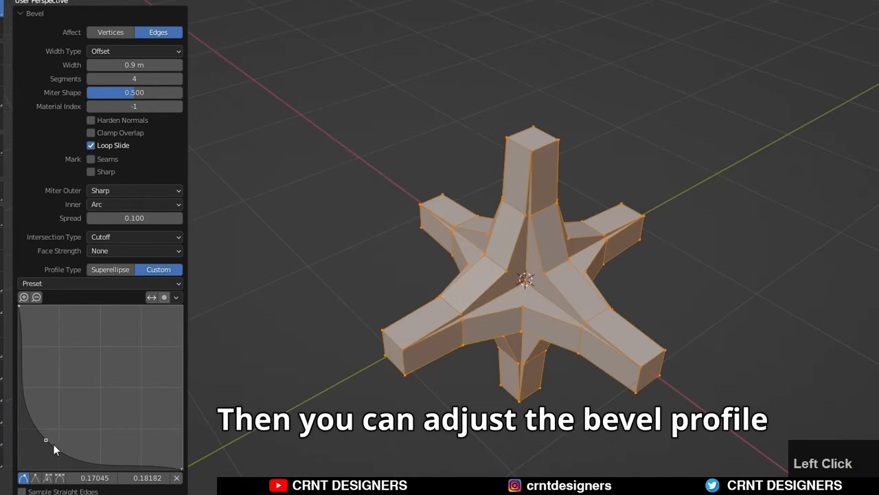
{"action": "left_click_drag", "start_coordinate": [46, 440], "coordinate": [62, 434]}
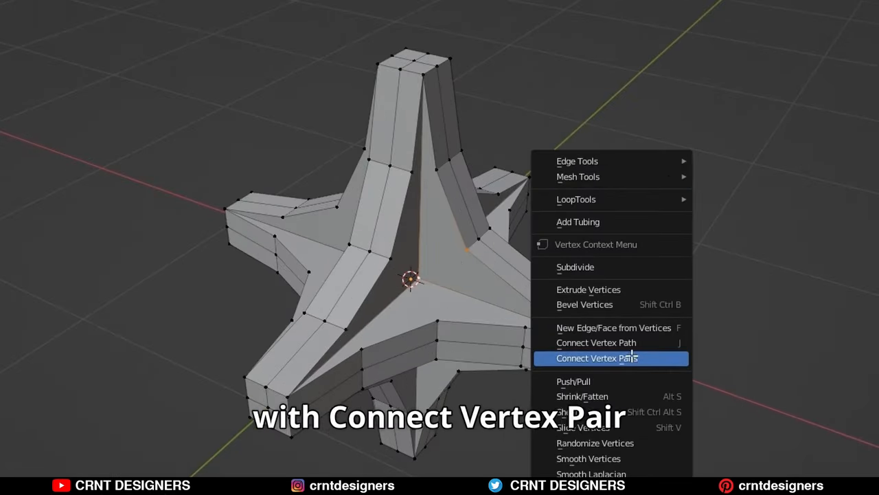
- Connect the vertex pair, circle the arm end faces with LoopTools, then select all and symmetrize
{"action": "left_click", "coordinate": [597, 358]}
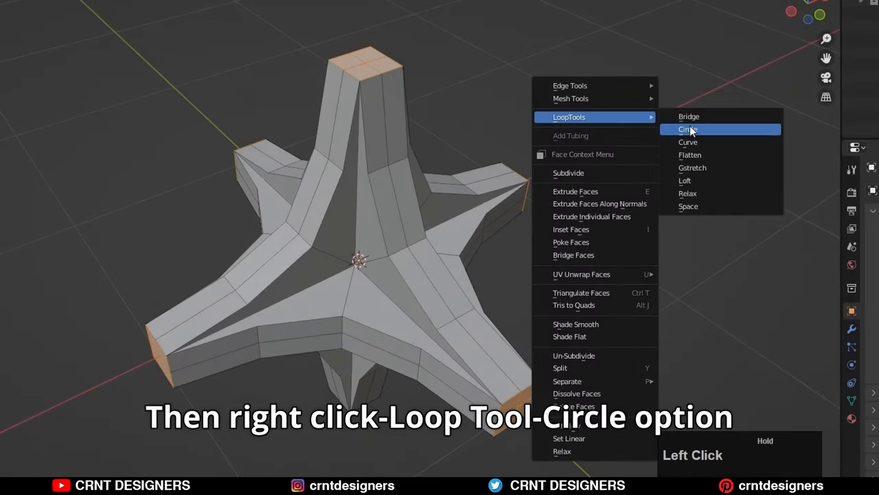
{"action": "left_click", "coordinate": [687, 129]}
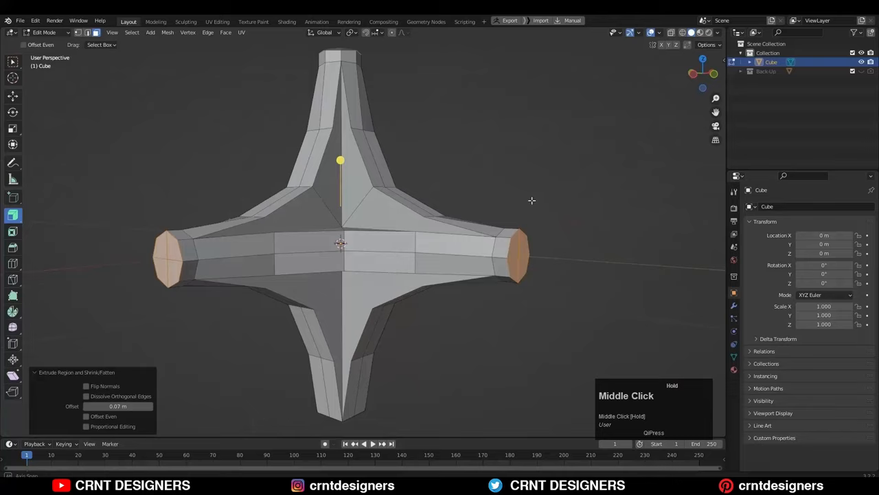
{"action": "key", "text": "a"}
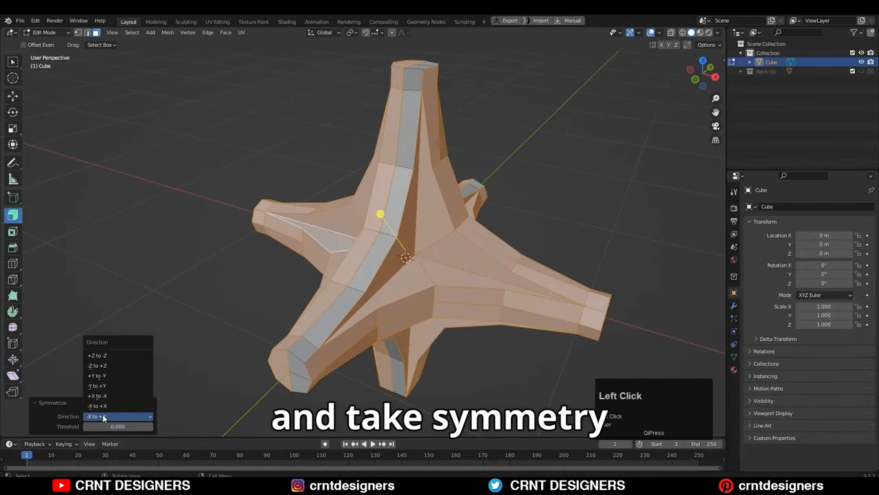
{"action": "key", "text": "Tab"}
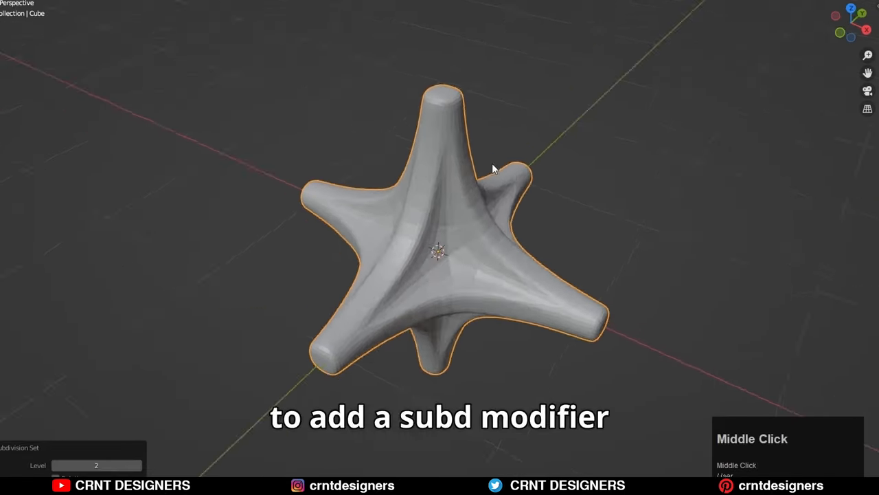
{"action": "key", "text": "Tab"}
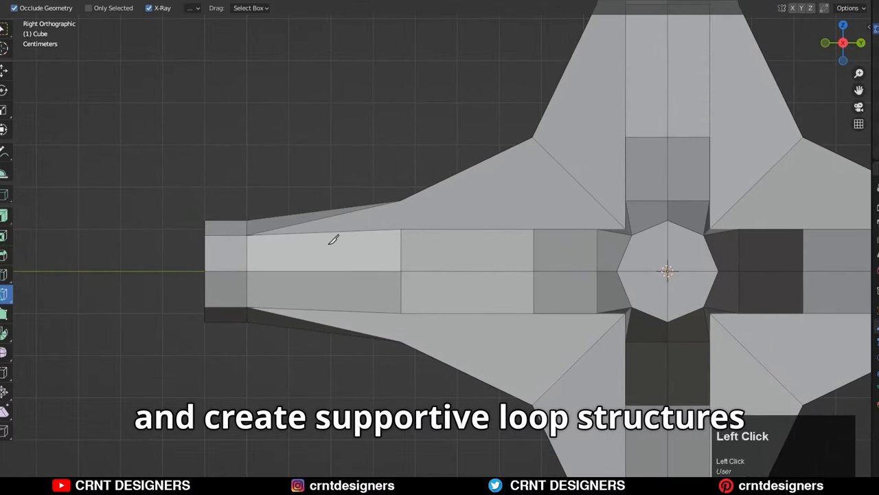
- Knife-cut a supporting loop along the arm in X-ray side view
{"action": "left_click", "coordinate": [265, 220]}
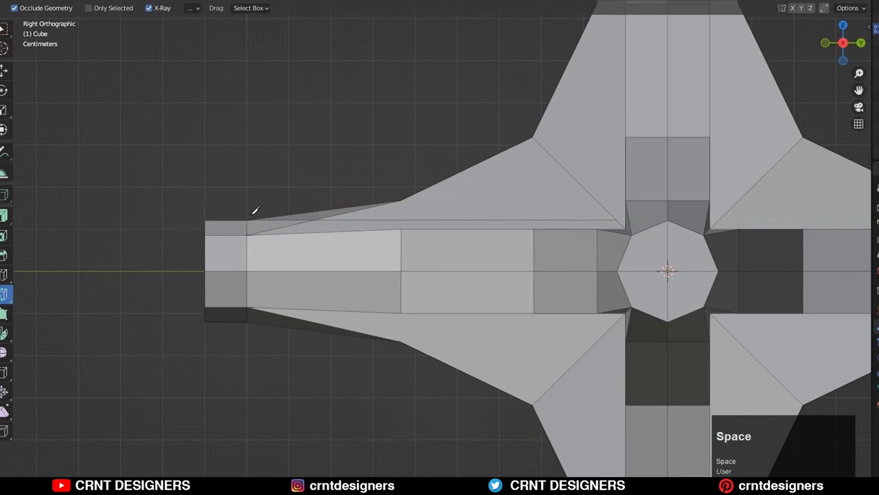
{"action": "scroll", "scroll_direction": "down", "scroll_amount": 3}
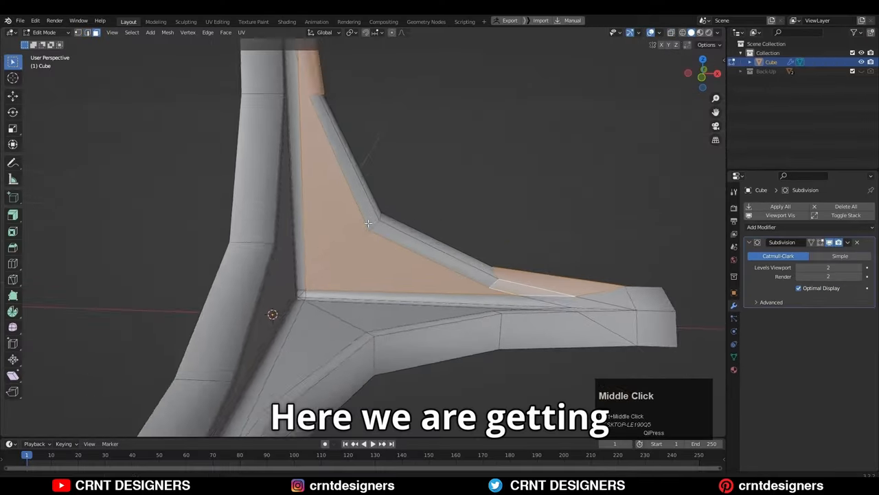
- Orbit to the web between arms and pick a vertex path toward the centre
{"action": "middle_click", "coordinate": [368, 224]}
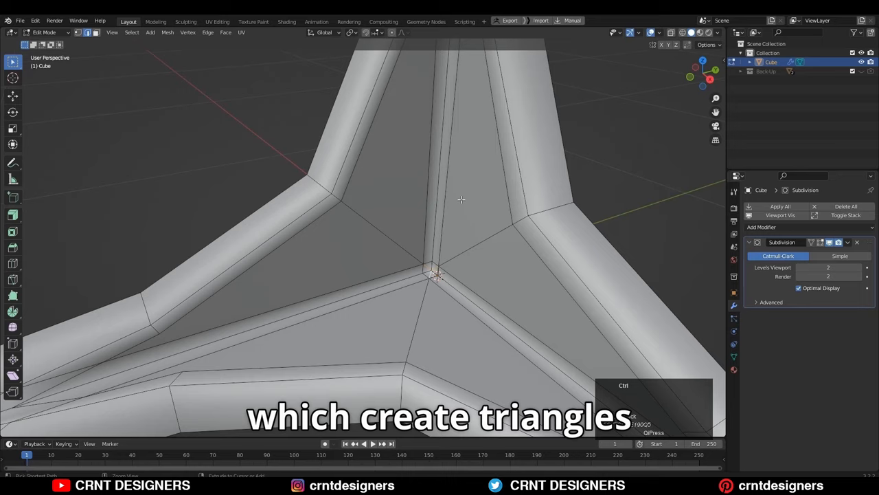
{"action": "left_click", "coordinate": [717, 33]}
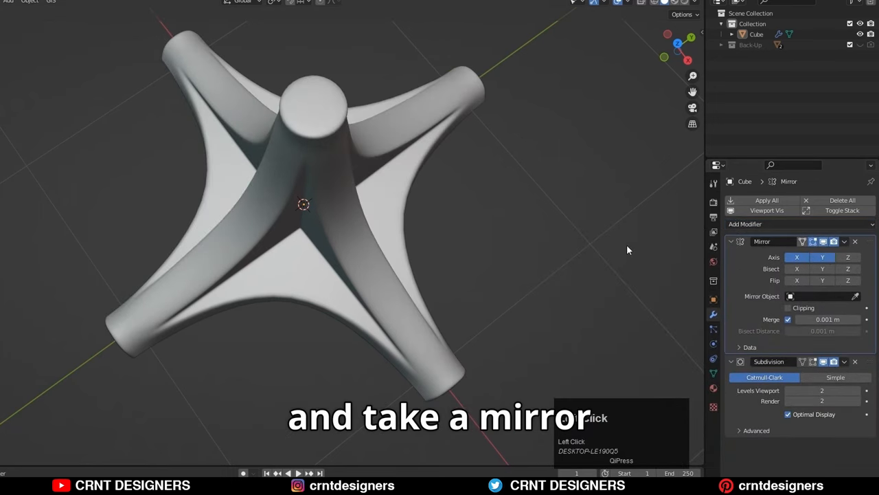
- Enable X and Y mirroring on the Mirror modifier
{"action": "left_click", "coordinate": [849, 256]}
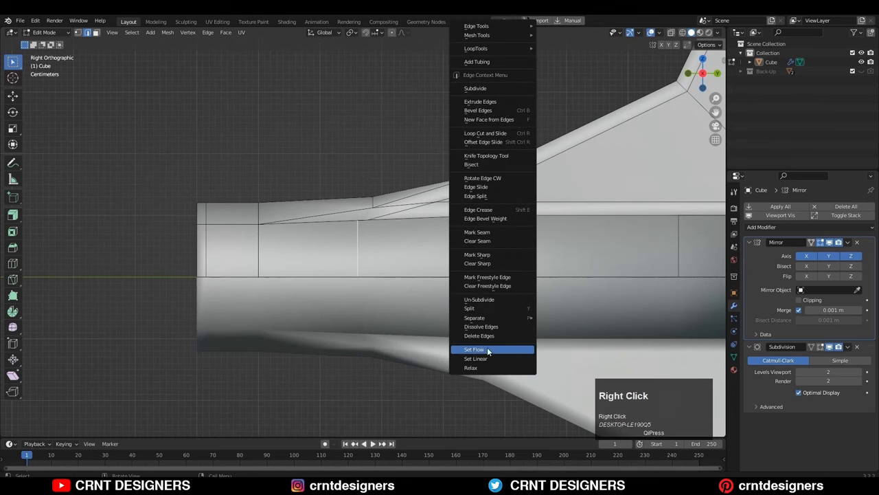
- Apply Set Flow to the selected arm edge loops
{"action": "left_click", "coordinate": [474, 349]}
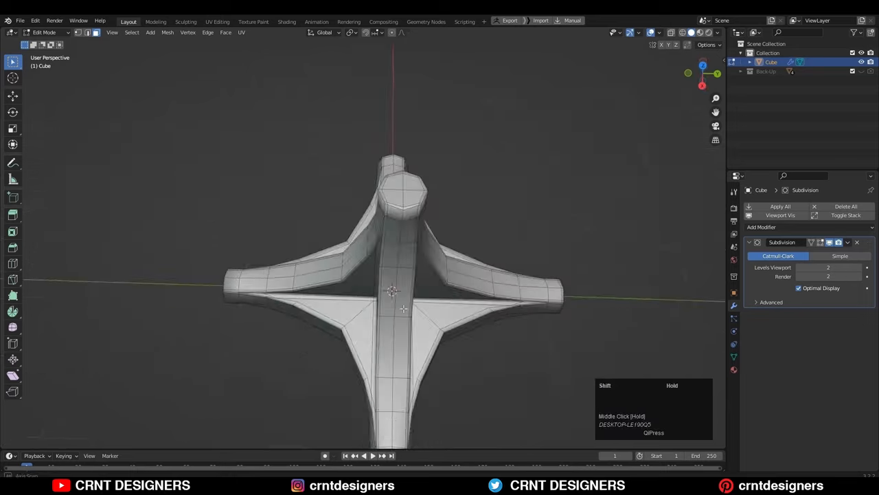
- Refine the arm edge loops toward the capped ends with Ctrl+X
{"action": "key", "text": "ctrl+x"}
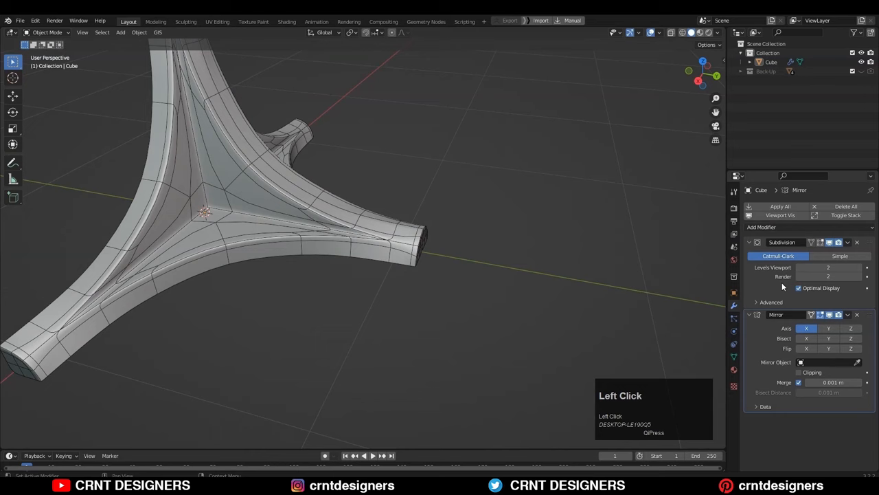
- Apply the Mirror modifier, leaving only Subdivision, and zoom in to inspect the star
{"action": "left_click", "coordinate": [850, 328]}
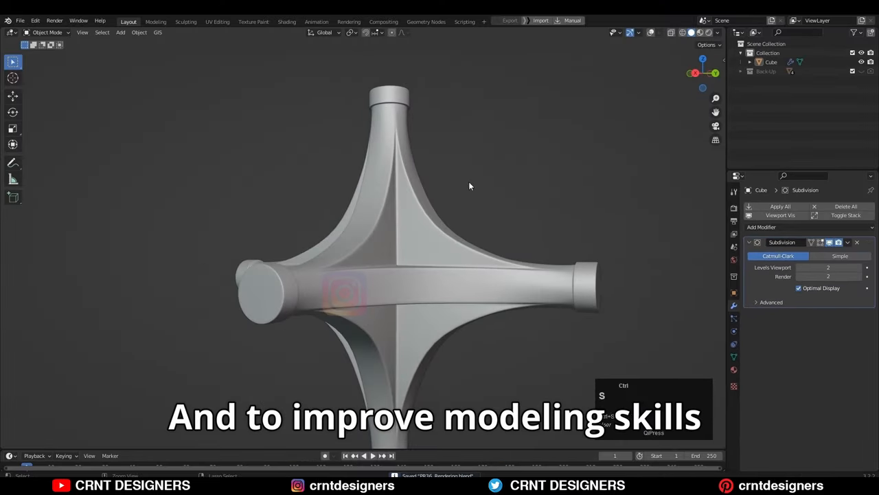
{"action": "scroll", "scroll_direction": "up", "scroll_amount": 3}
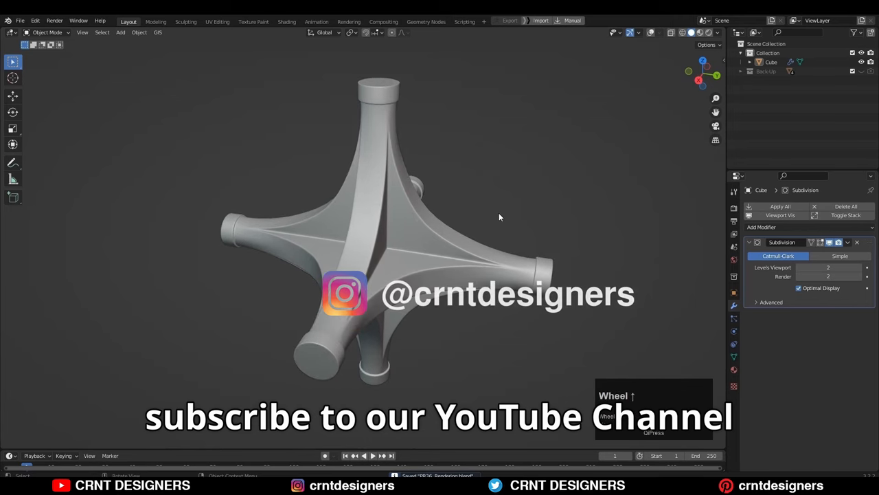